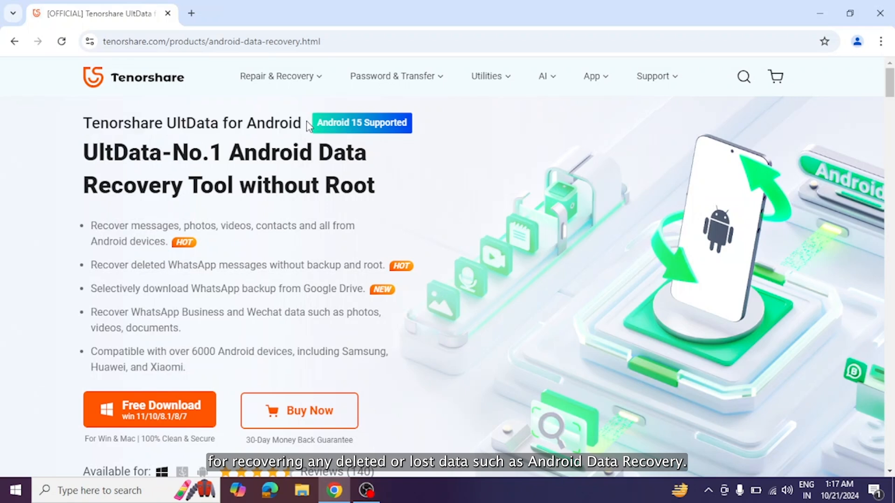
pyautogui.moveTo(129, 224)
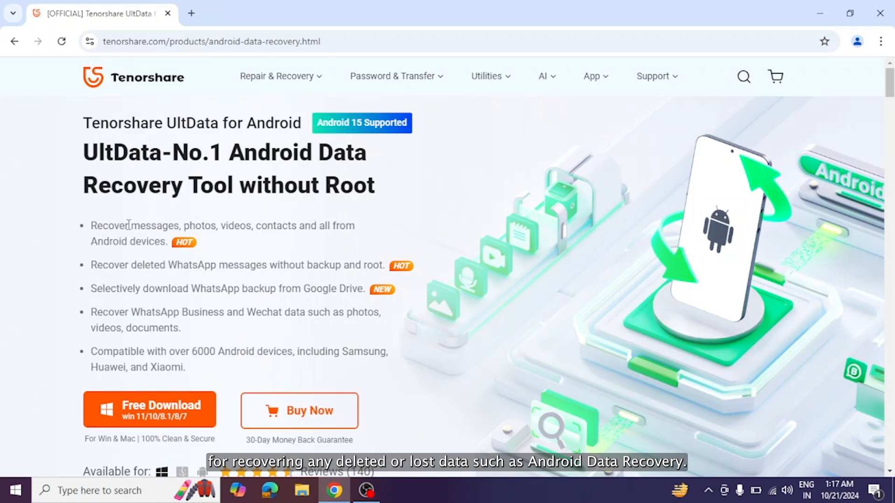
# Step: Start the Free Download of the UltData for Android installer from Tenorshare's page
pyautogui.moveTo(90, 226); pyautogui.dragTo(161, 241)
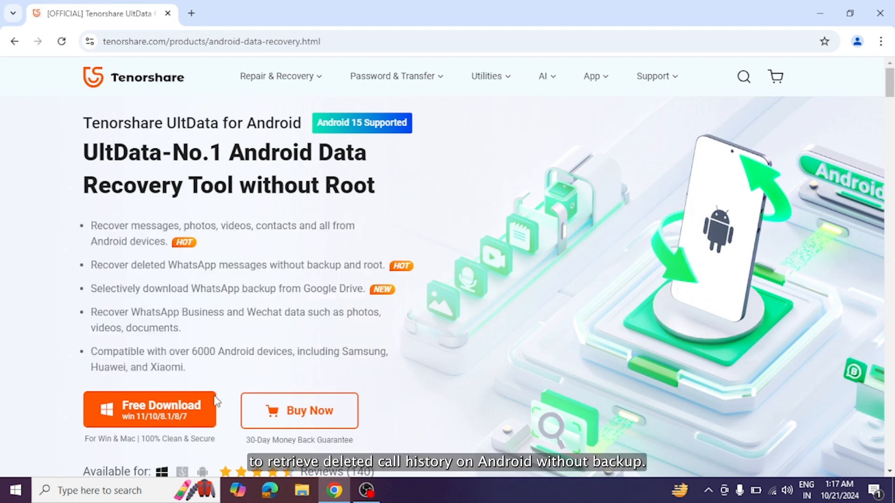
pyautogui.click(150, 410)
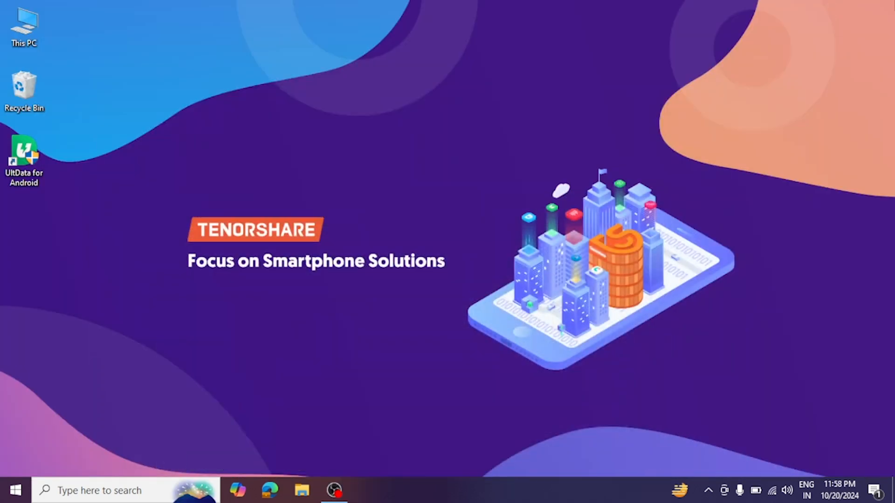
# Step: Launch UltData for Android from the desktop and choose Android Data Recovery
pyautogui.doubleClick(24, 153)
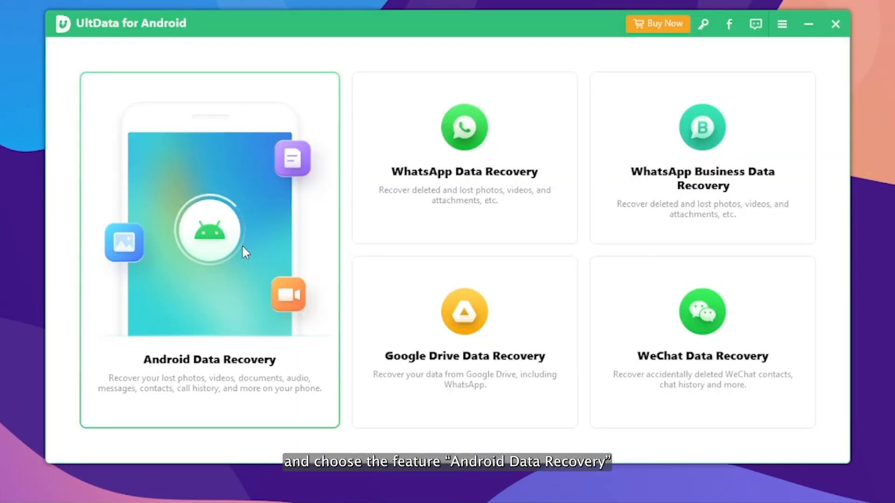
pyautogui.click(209, 250)
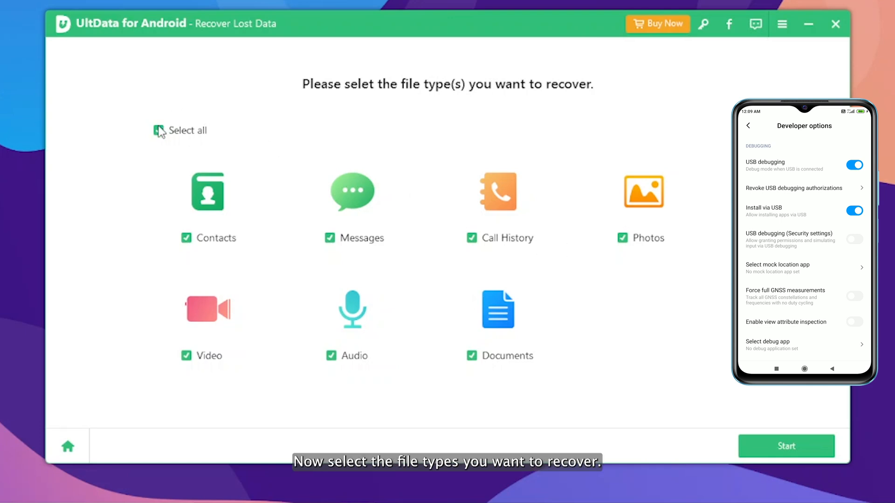
# Step: Scan the Redmi Note 5 Pro for Call History only, finding 19 call log entries
pyautogui.click(158, 131)
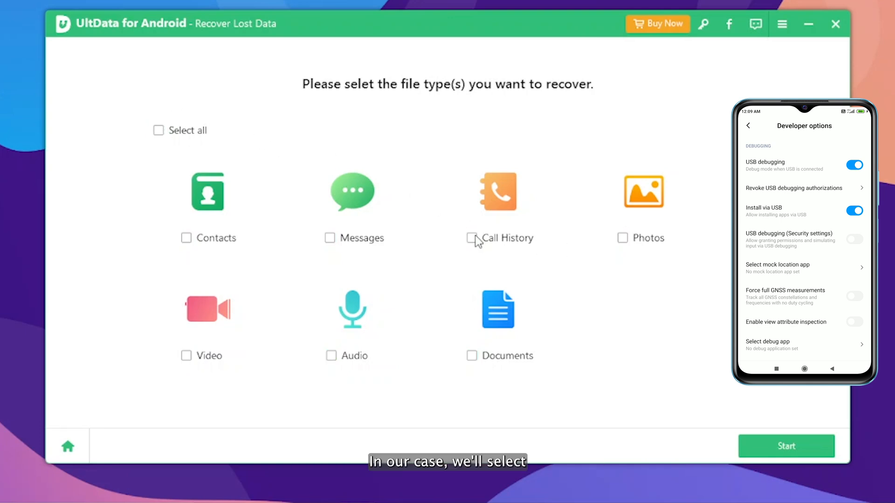
pyautogui.click(472, 238)
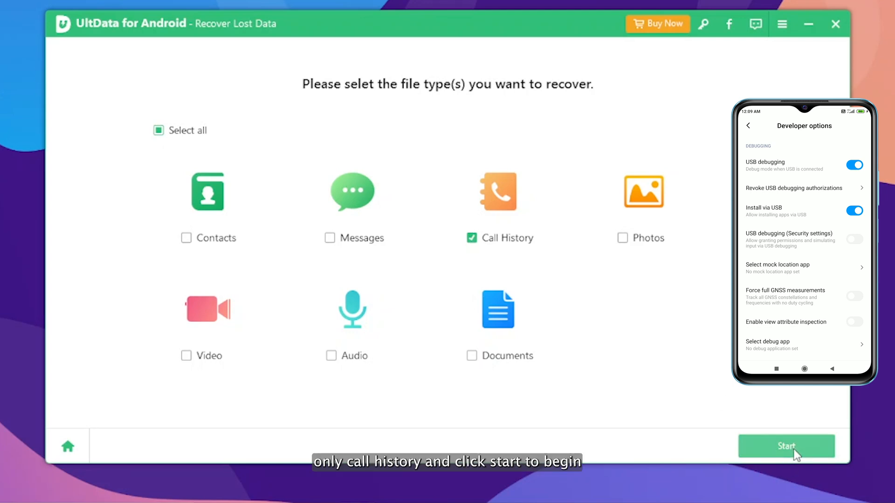
pyautogui.click(786, 447)
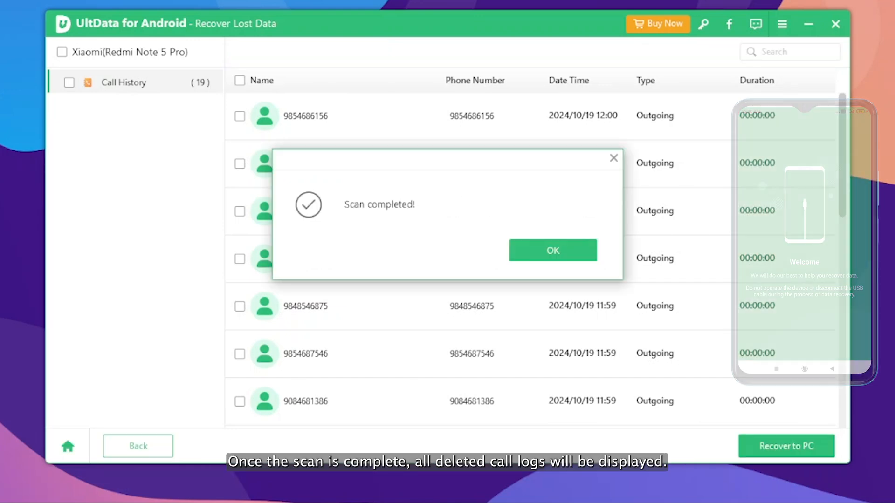
# Step: Recover all 19 scanned call history entries to the Desktop on the PC
pyautogui.click(551, 250)
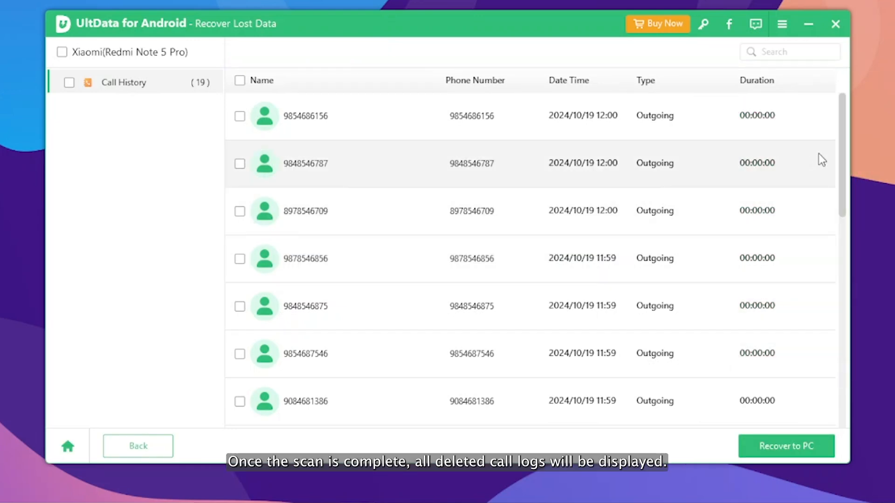
pyautogui.click(240, 80)
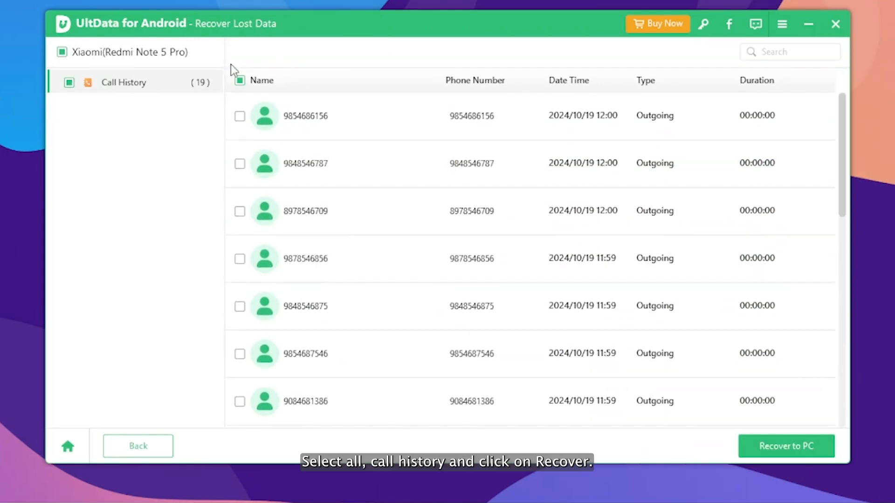
pyautogui.click(240, 80)
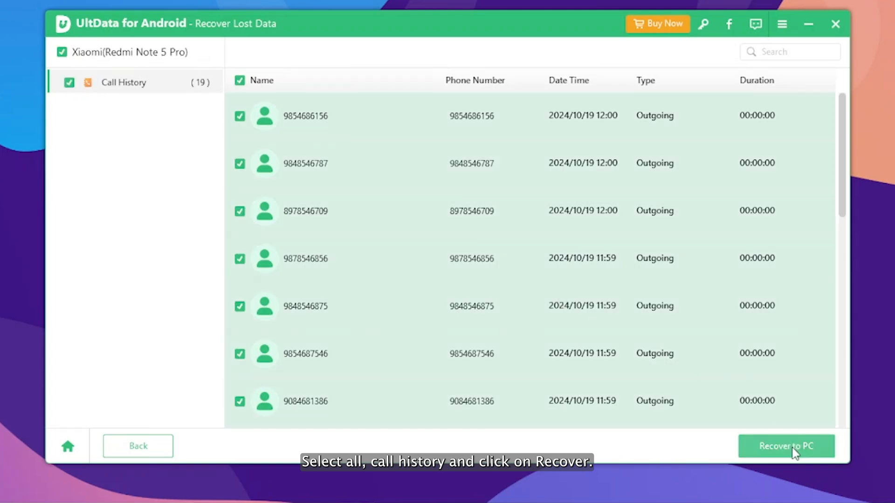
pyautogui.click(786, 446)
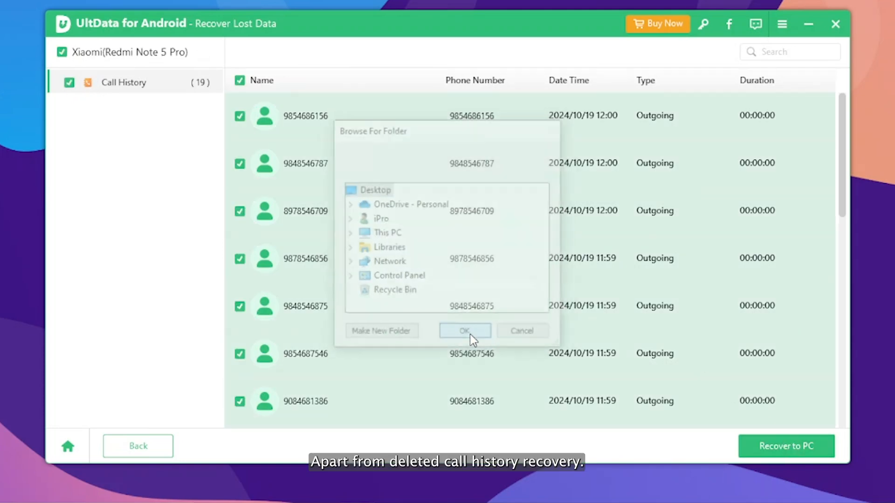
pyautogui.click(465, 330)
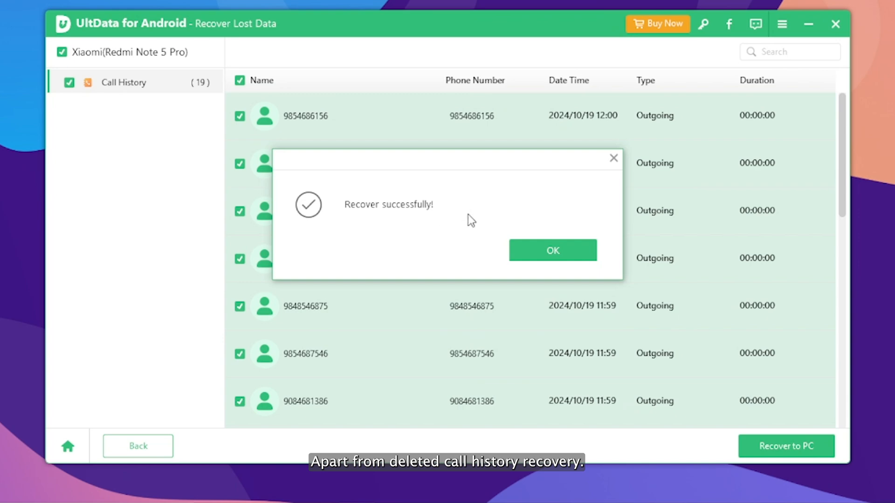
pyautogui.click(551, 250)
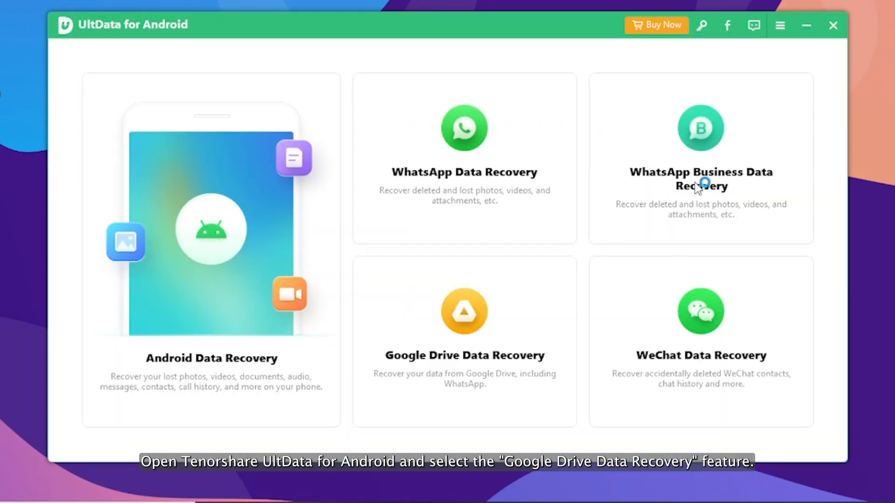
# Step: Sign in to Google Drive Data Recovery and choose Recover Device Data
pyautogui.click(464, 313)
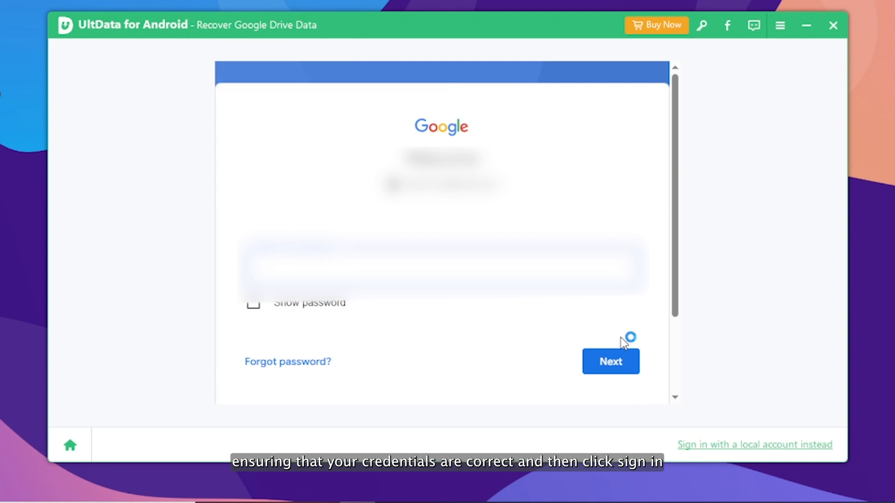
pyautogui.click(610, 362)
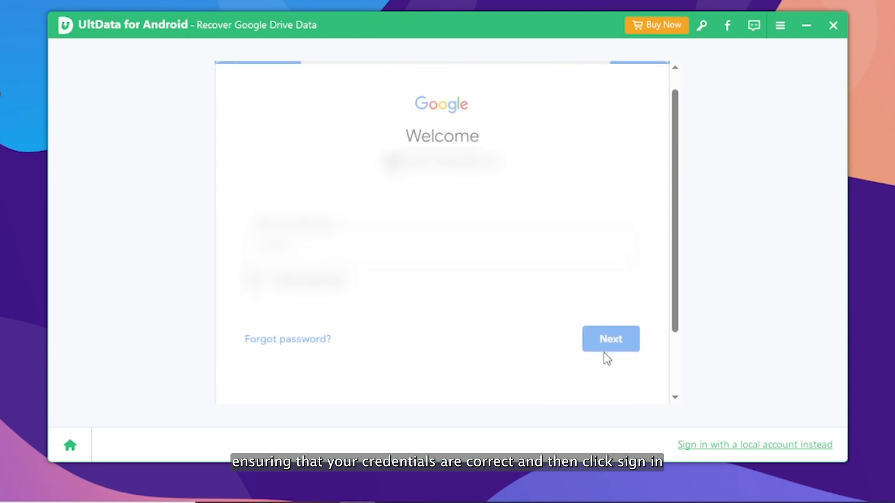
pyautogui.click(610, 339)
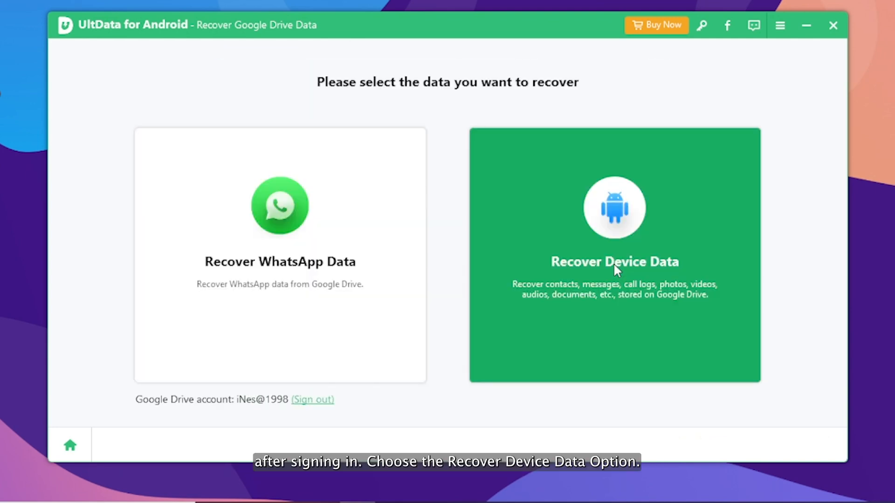
pyautogui.moveTo(622, 248)
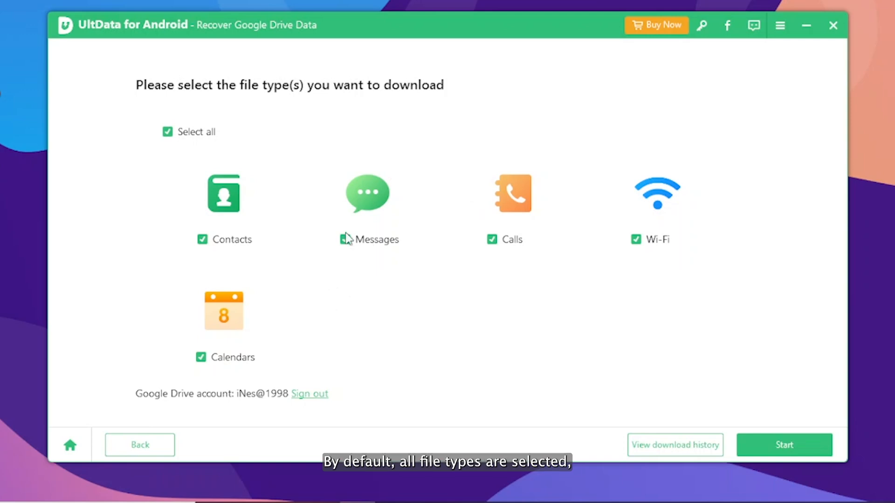
# Step: Scan the Google Drive backup for Calls only, finding 19 call history entries
pyautogui.click(167, 131)
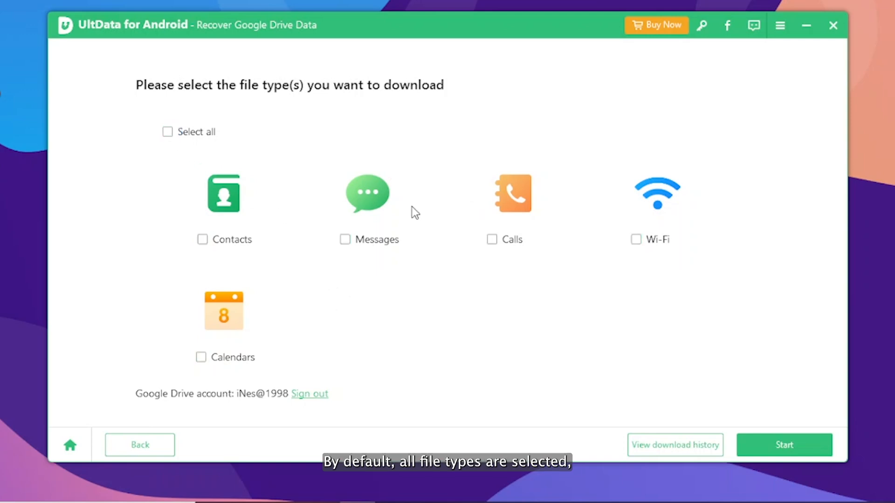
pyautogui.click(492, 240)
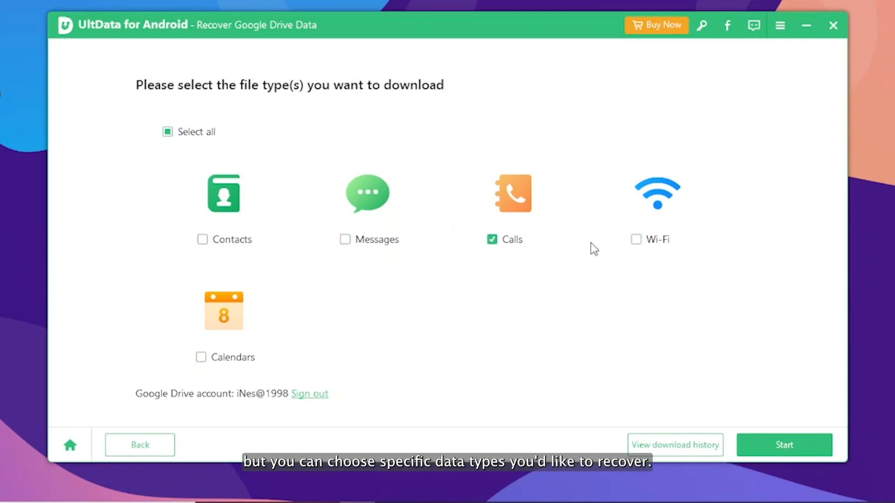
pyautogui.moveTo(784, 446)
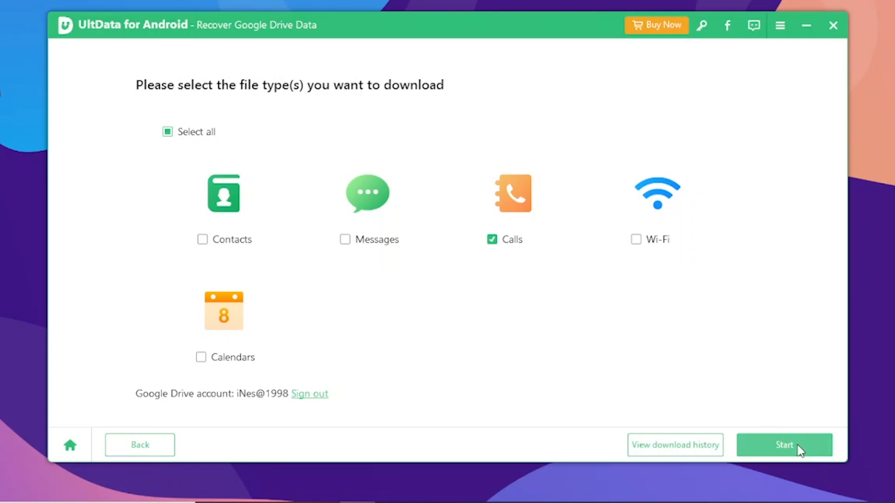
pyautogui.click(784, 446)
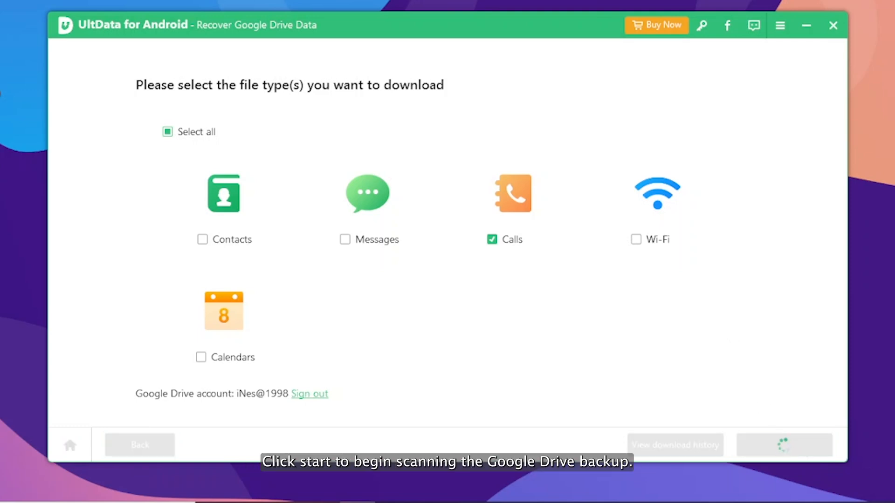
pyautogui.click(784, 445)
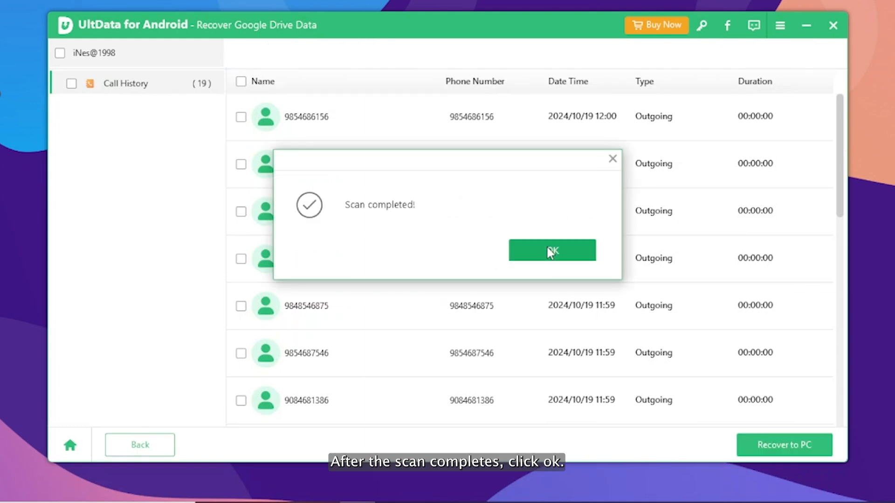
# Step: Select all 19 Google Drive call history entries and recover them to the PC
pyautogui.click(551, 250)
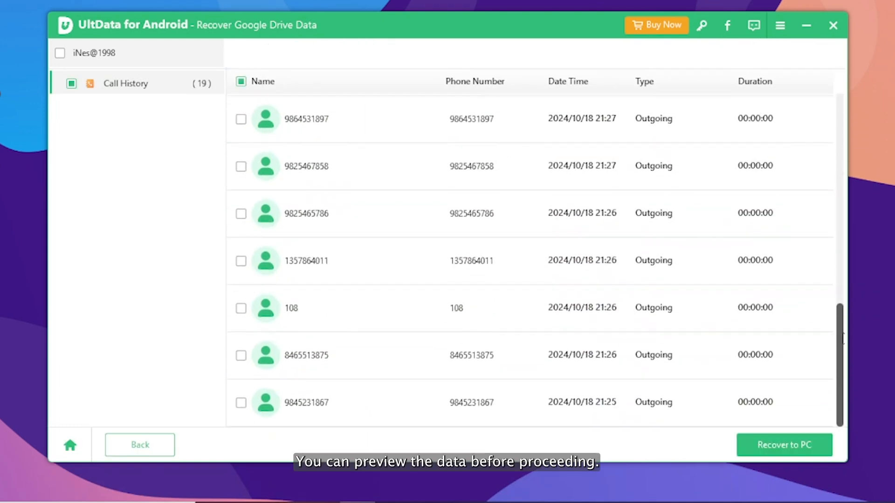
pyautogui.click(71, 83)
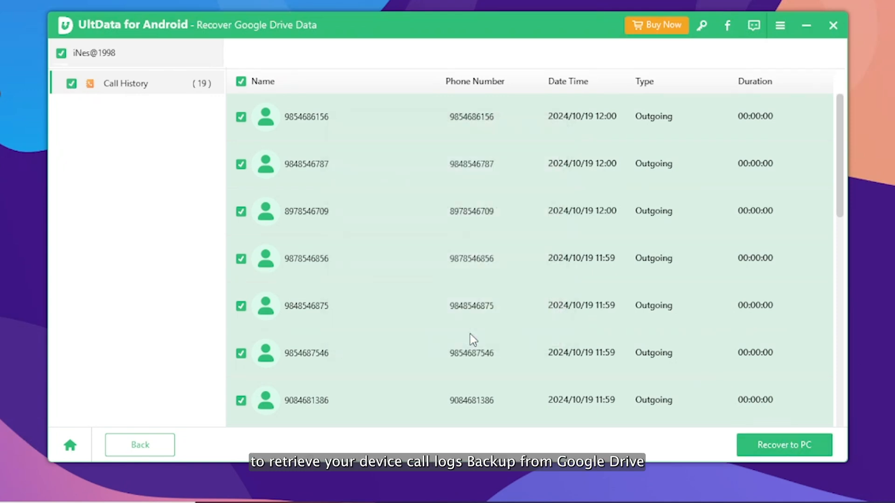
pyautogui.click(784, 445)
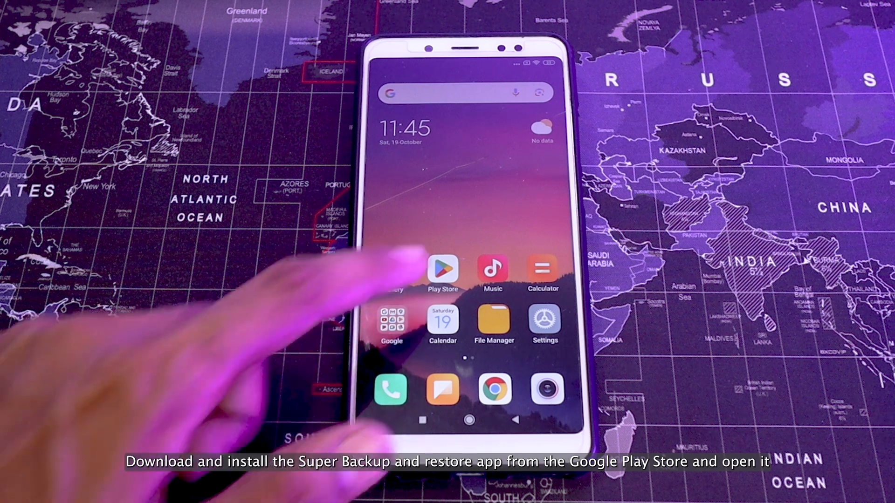
# Step: Restore the phone's 19 call logs from the Super Backup & Restore backup file
pyautogui.click(443, 268)
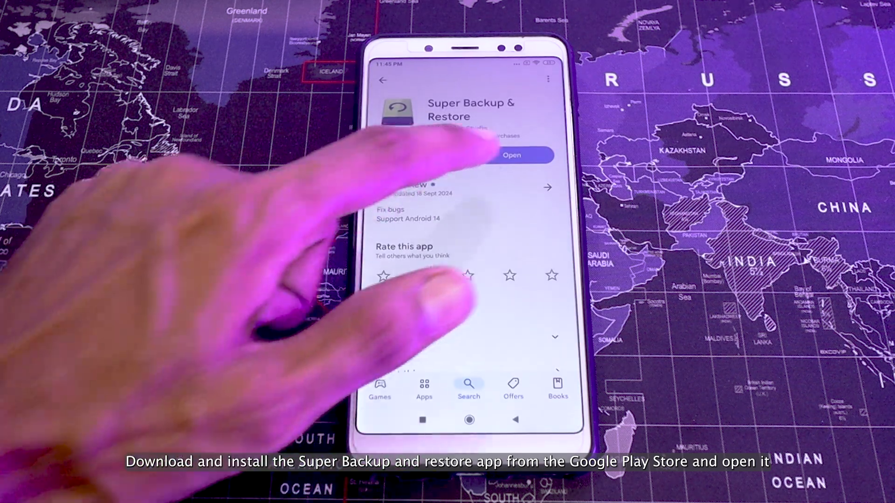
pyautogui.click(511, 156)
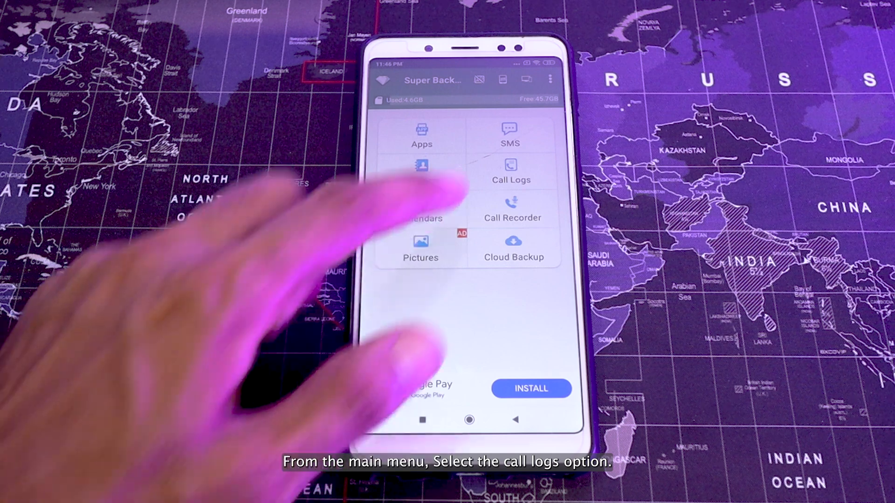
pyautogui.click(511, 171)
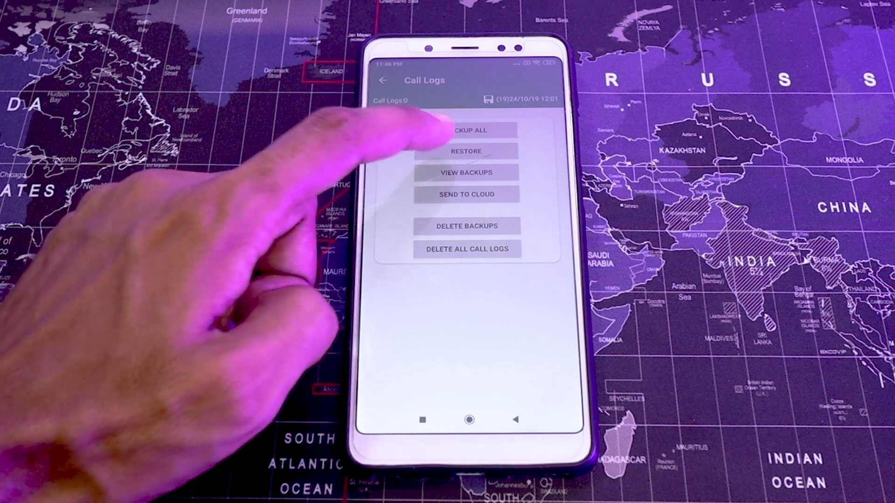
pyautogui.click(466, 151)
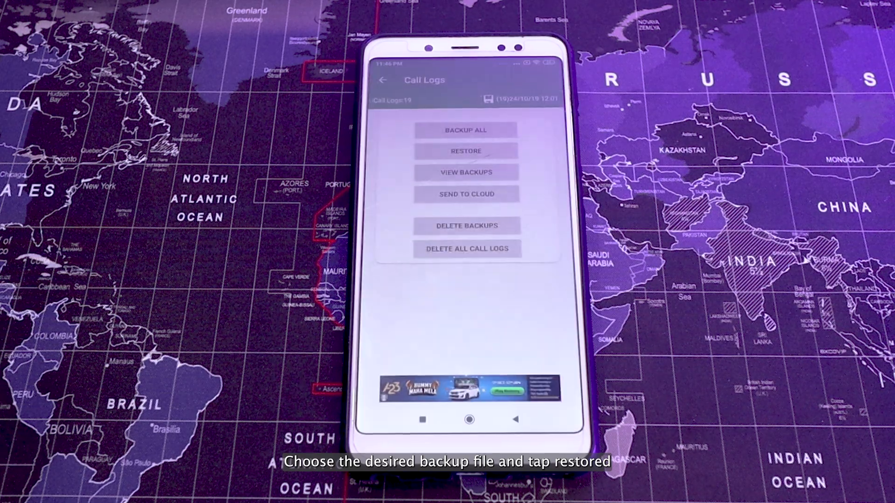
pyautogui.click(466, 151)
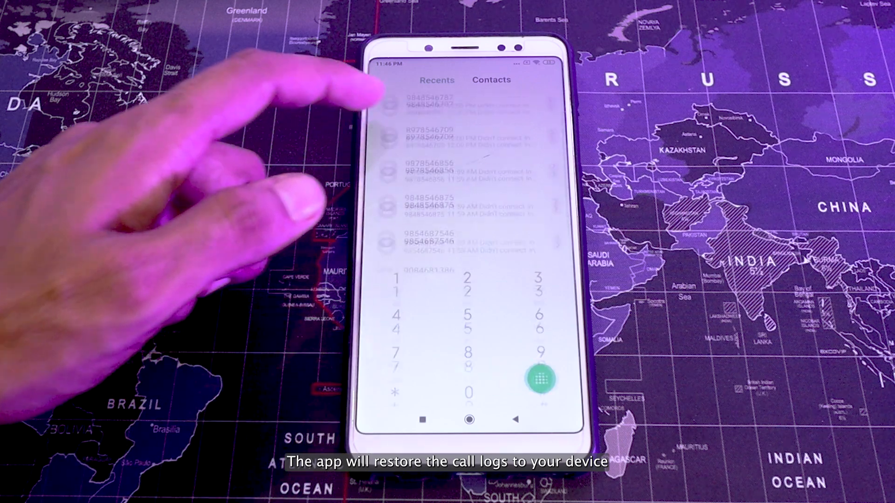
pyautogui.click(469, 420)
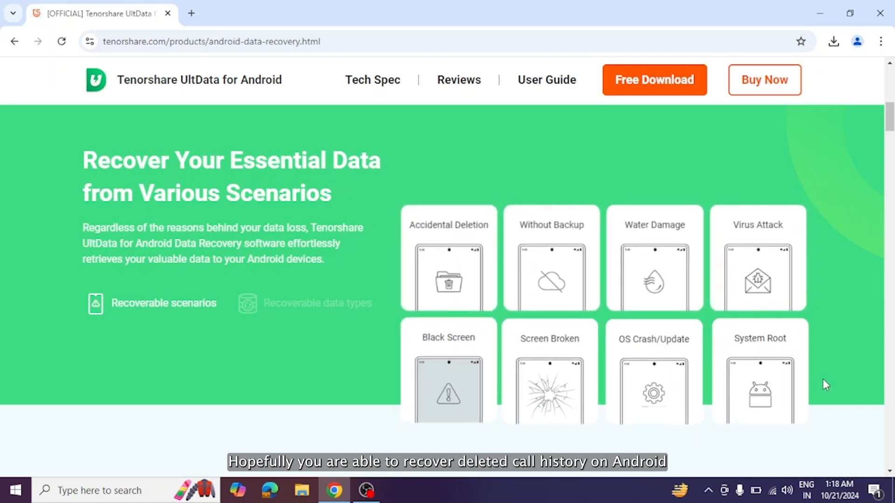
pyautogui.scroll(-3)
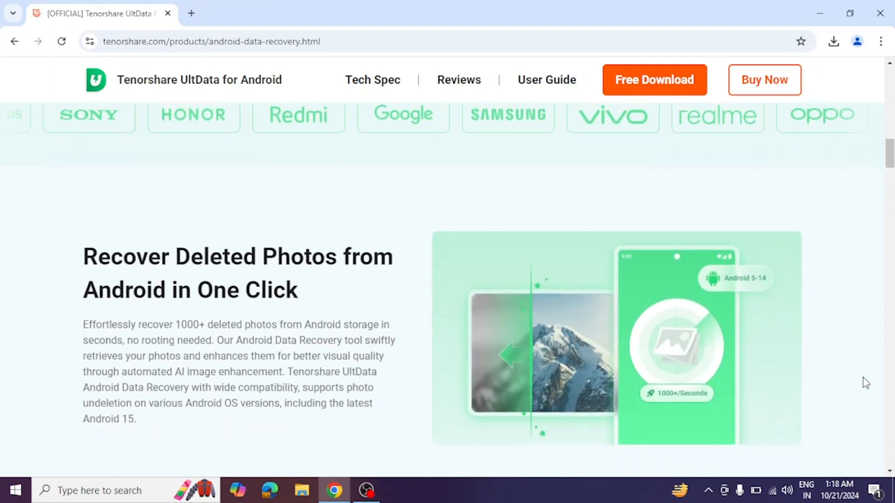
pyautogui.scroll(-3)
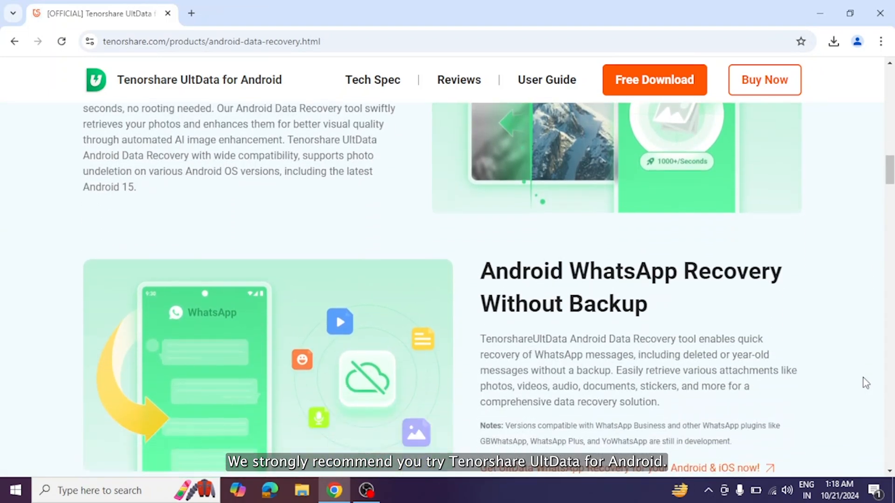
pyautogui.scroll(-3)
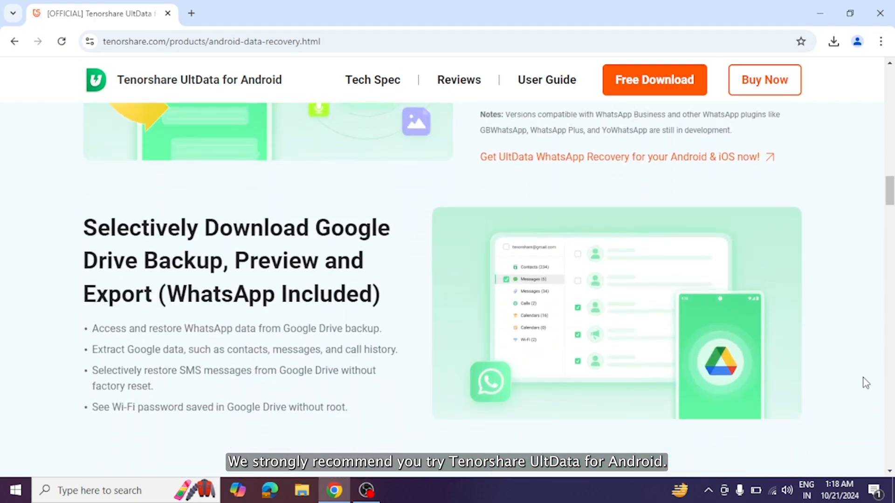